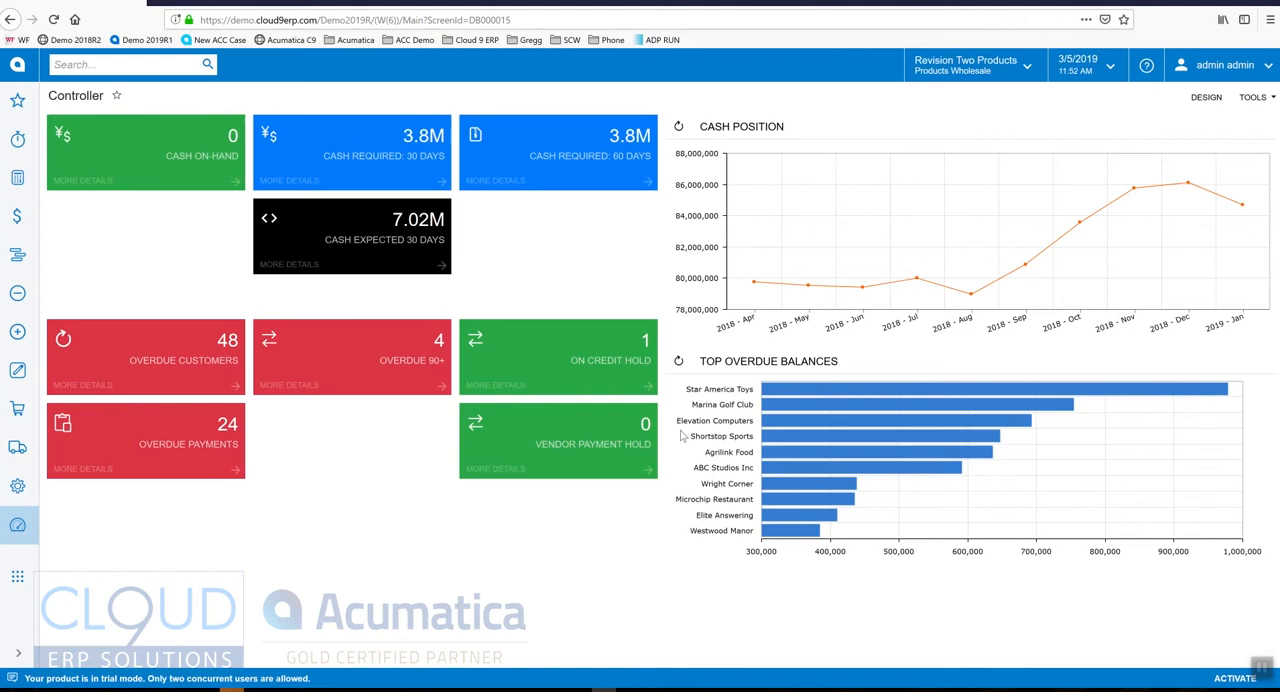
pyautogui.moveTo(490, 330)
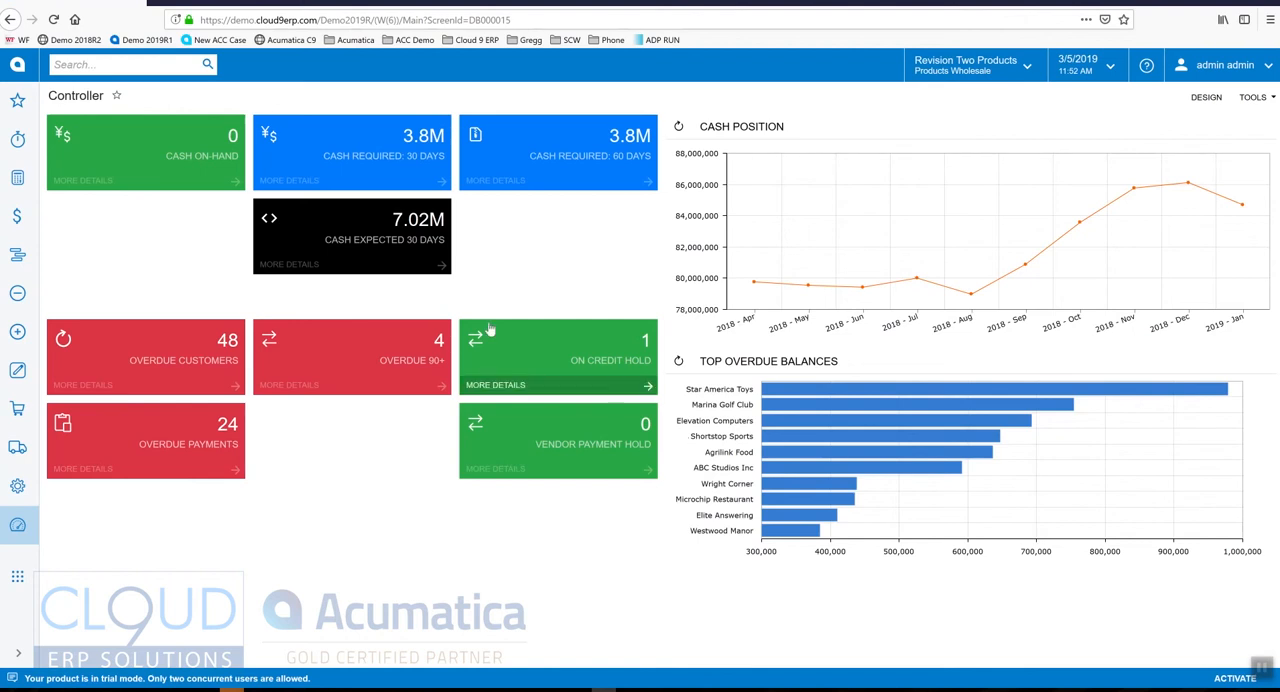
pyautogui.moveTo(164, 280)
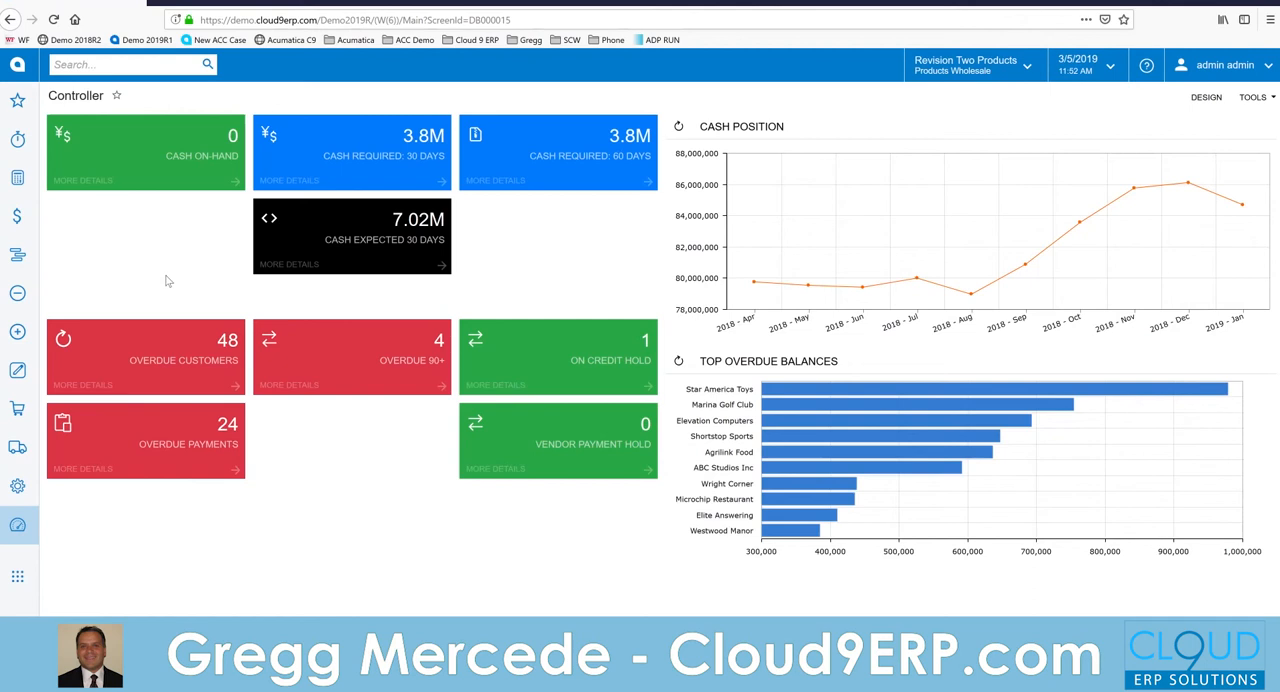
# Leave the Controller dashboard for the Sales Orders area
pyautogui.click(18, 64)
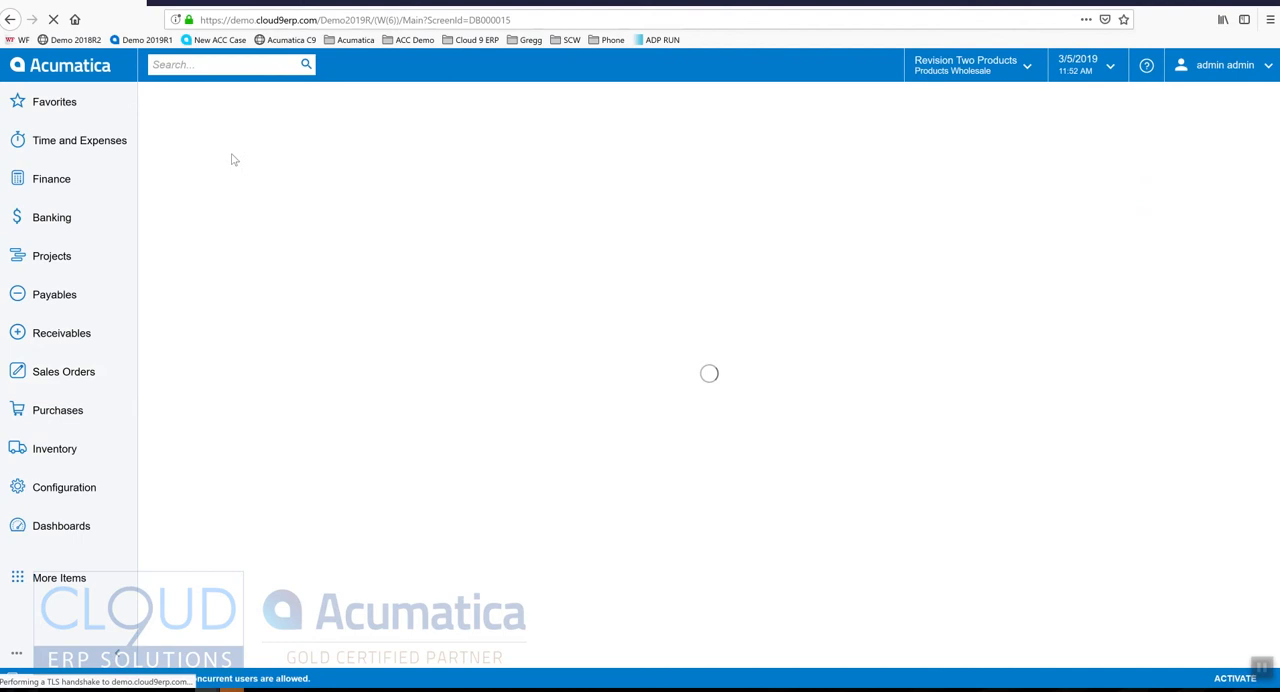
# Start a new sales order for customer ABARTENDE (USA Bartending School)
pyautogui.click(58, 372)
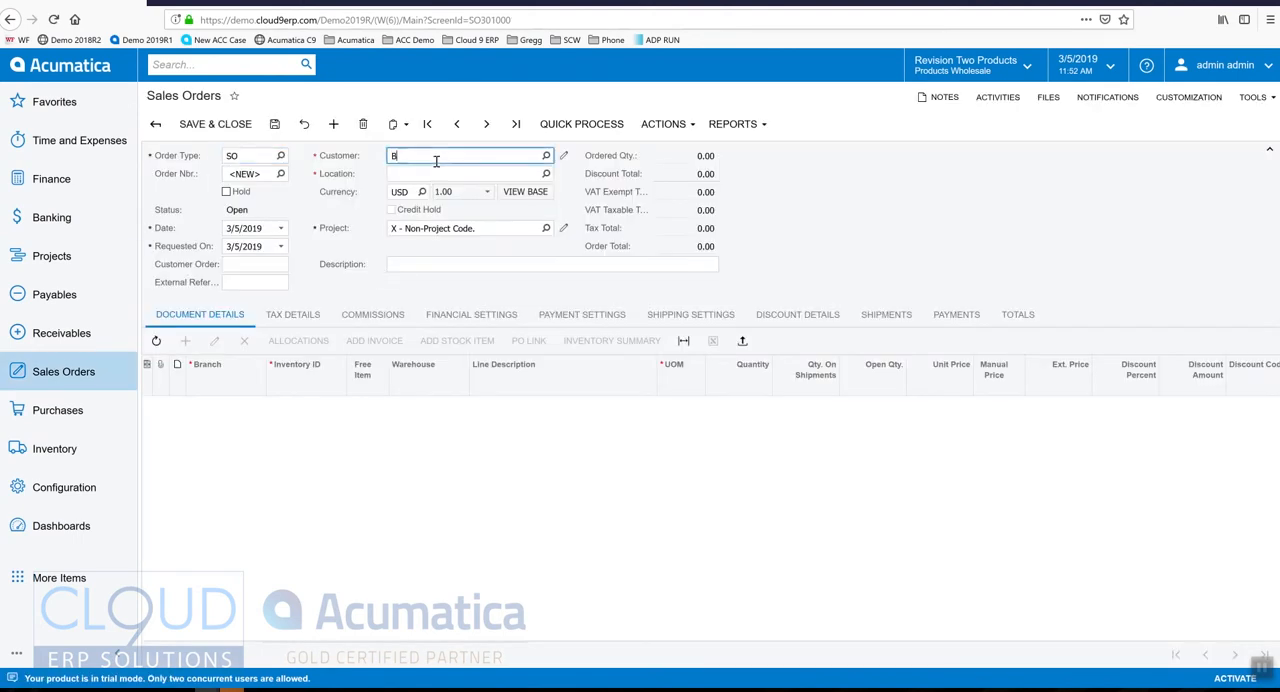
pyautogui.write('ABARTENDE - USA Bartending School')
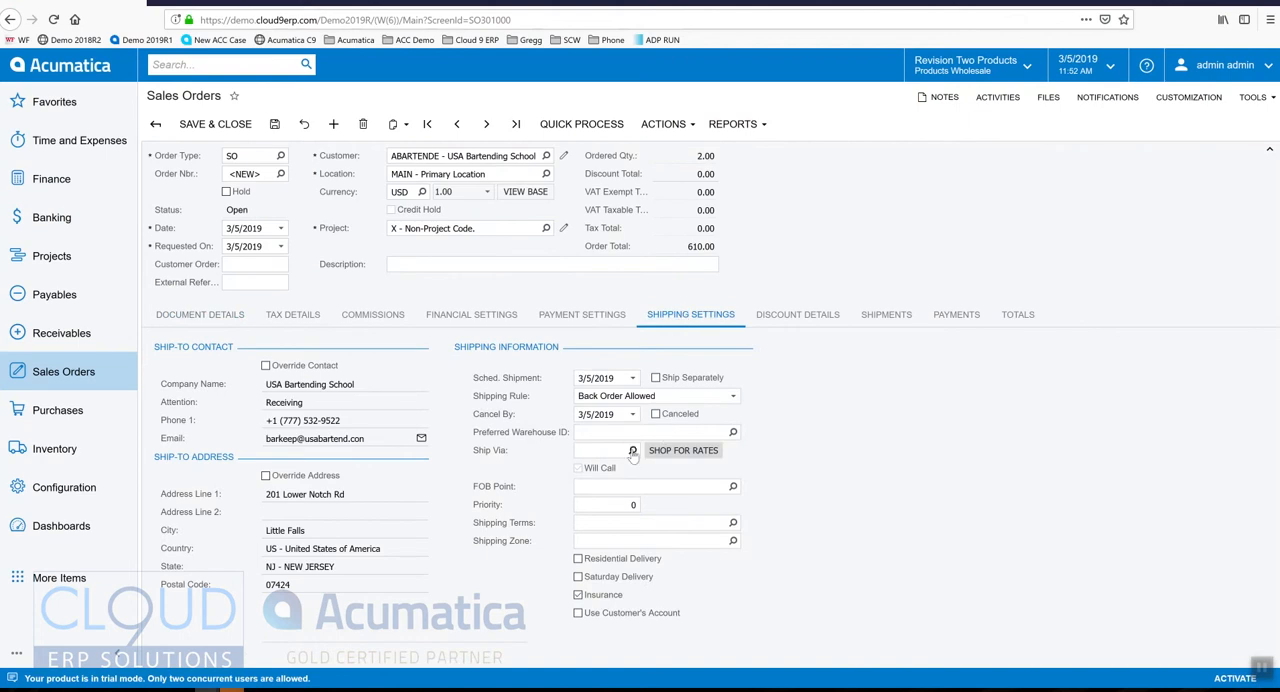
# Set Ship Via to USPSFIRST without insurance and bring up the order's Actions menu
pyautogui.click(632, 450)
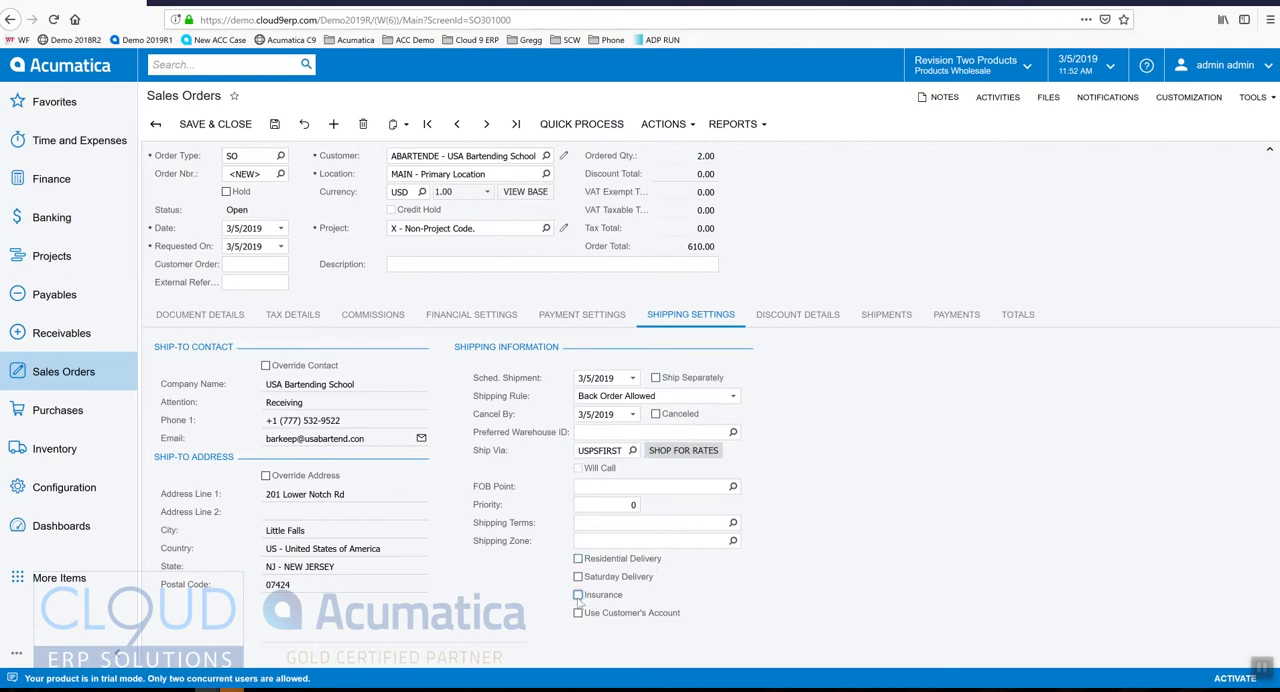
pyautogui.click(476, 264)
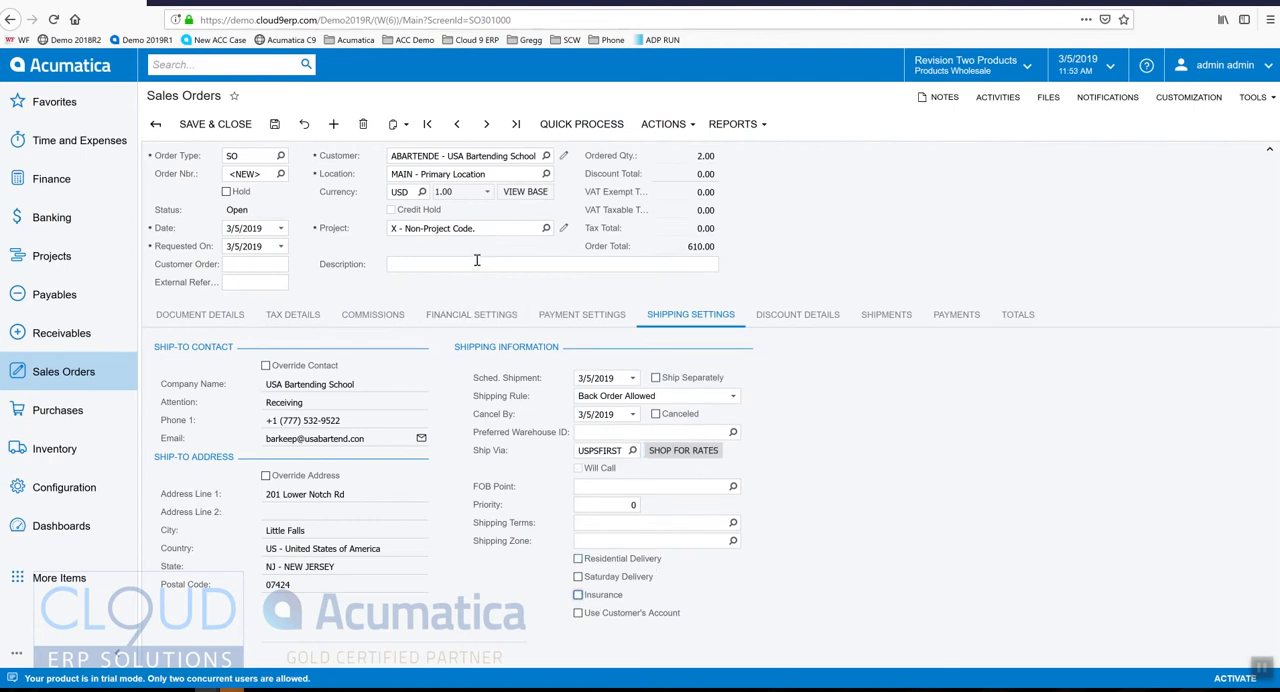
pyautogui.click(662, 124)
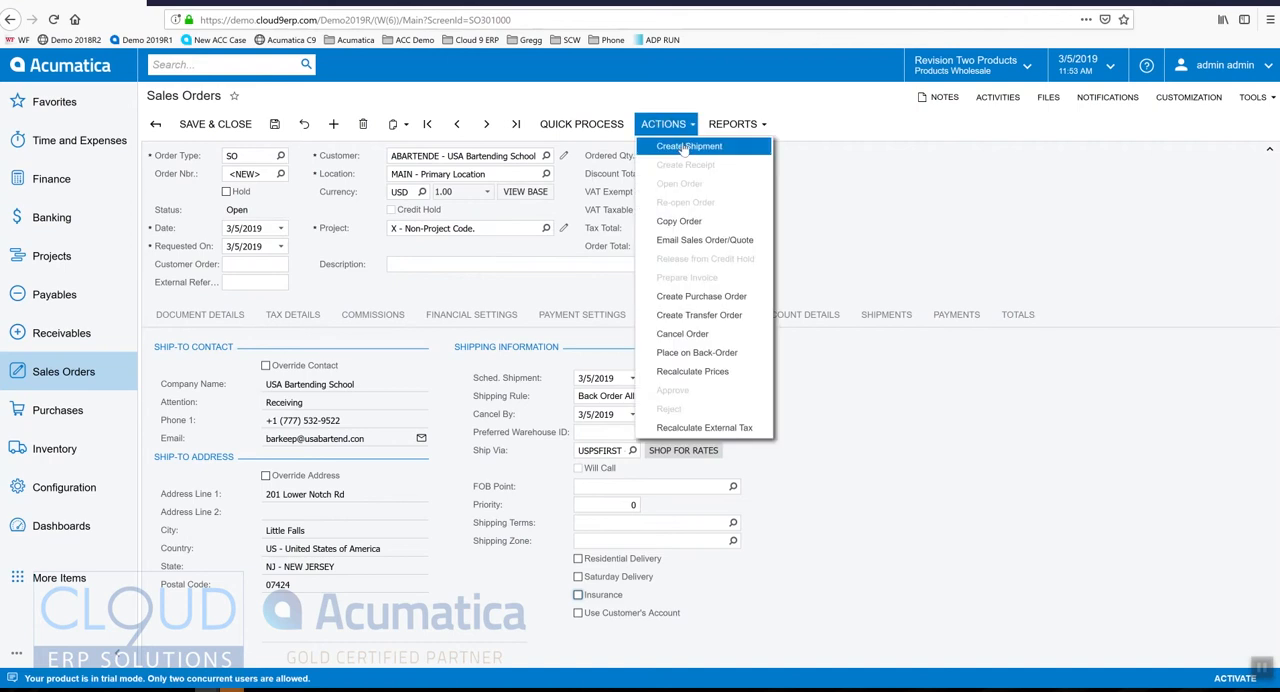
# Create a shipment from the order, accepting the default date and Retail warehouse
pyautogui.click(692, 146)
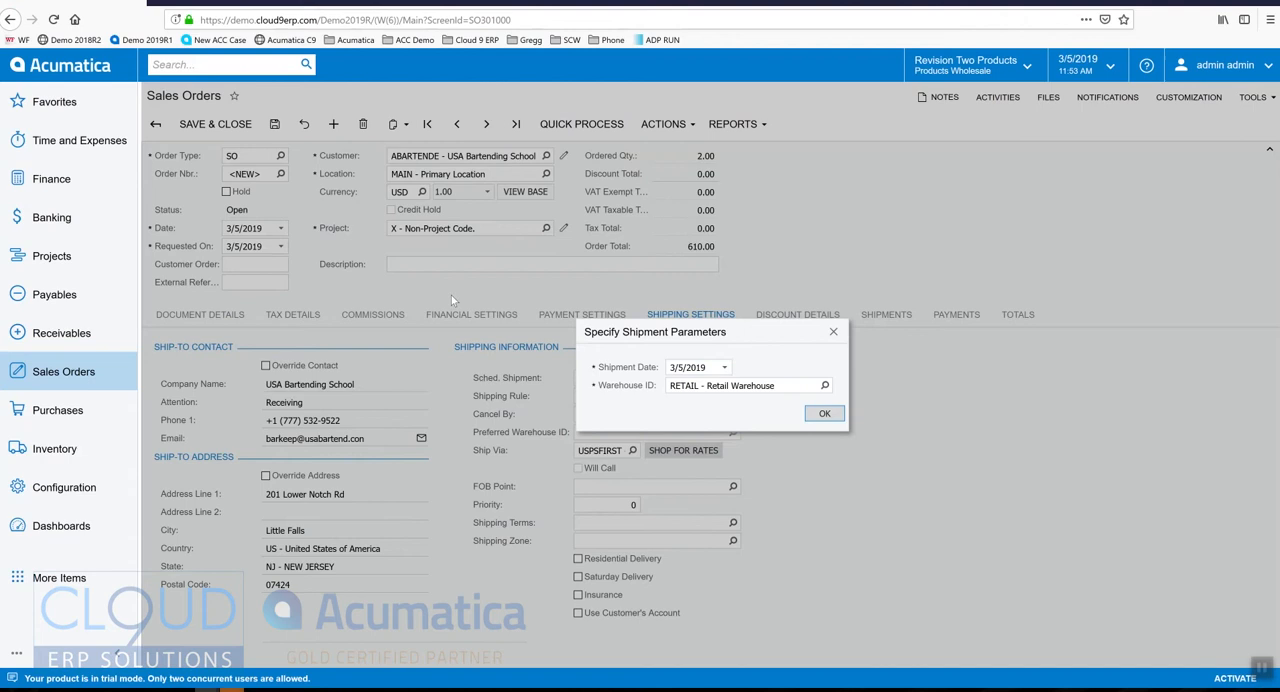
pyautogui.click(824, 414)
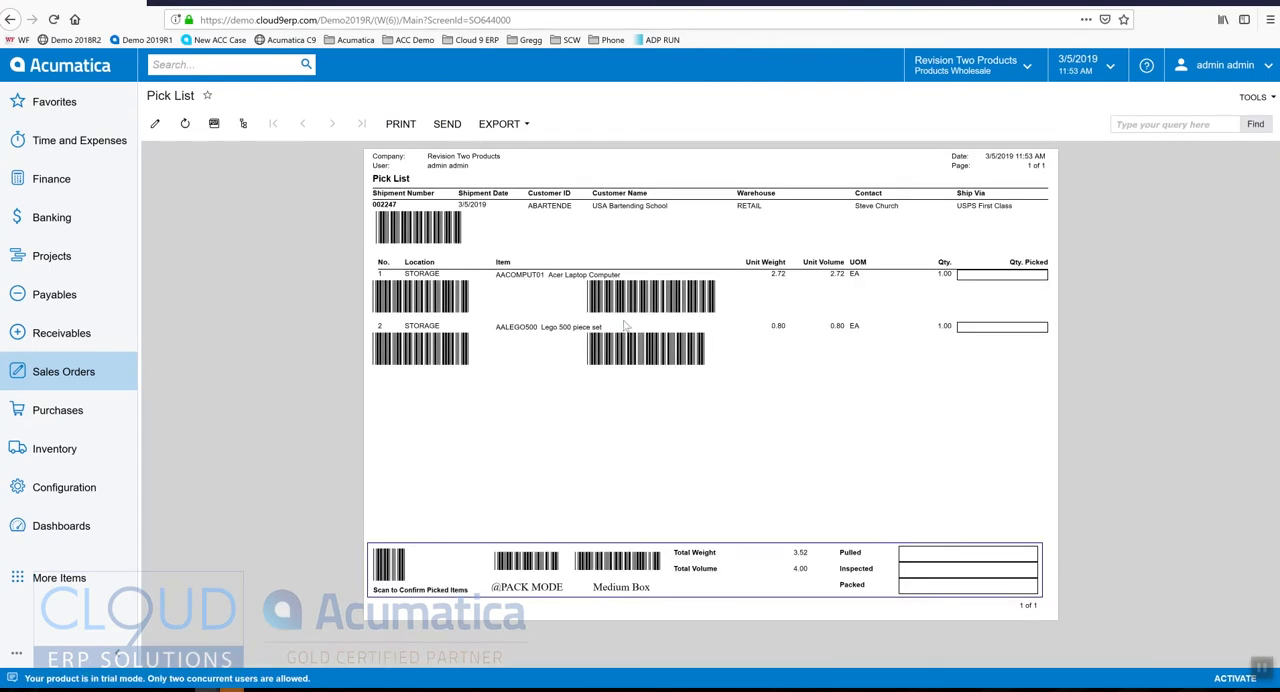
pyautogui.moveTo(492, 252)
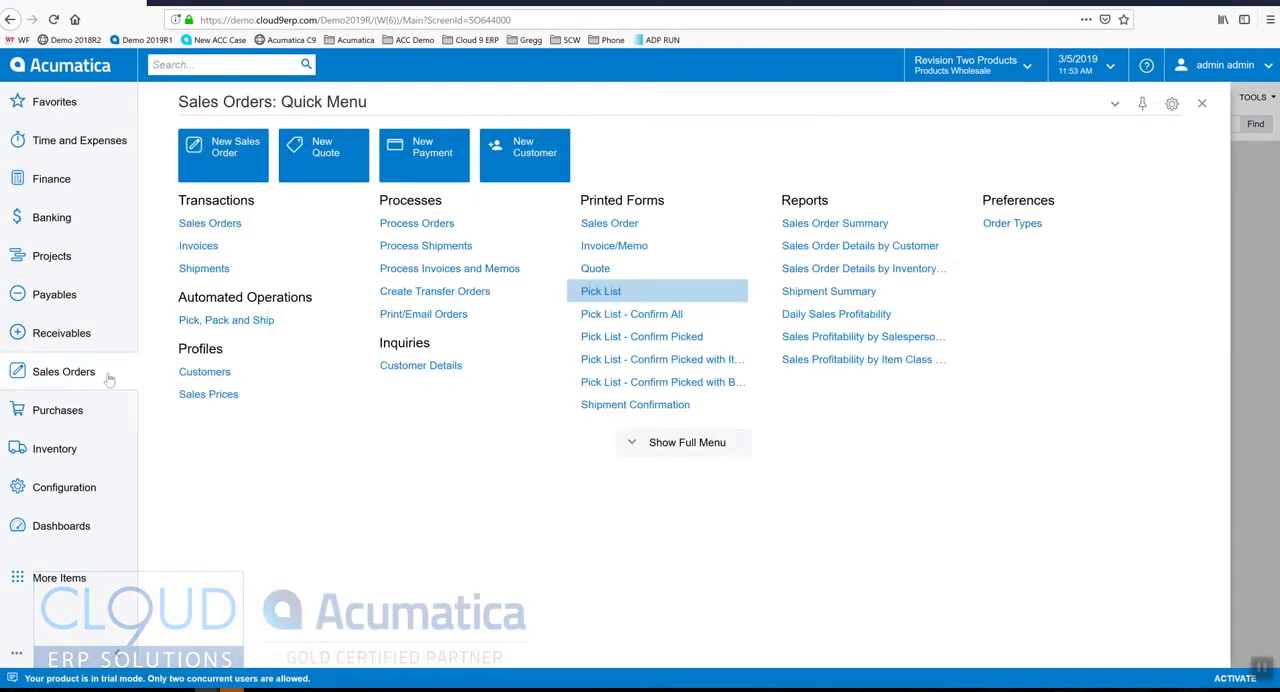
# Bring up Pick, Pack and Ship beside the pick list, ready for the shipment number
pyautogui.click(600, 292)
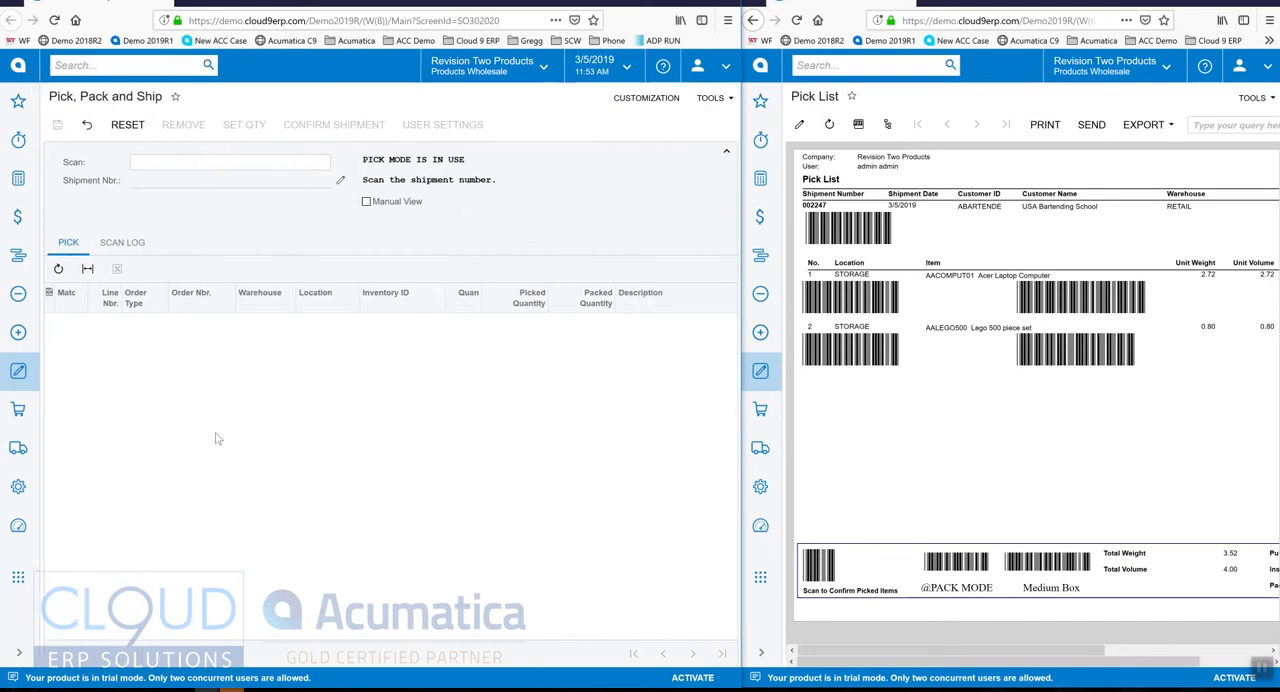
pyautogui.click(230, 162)
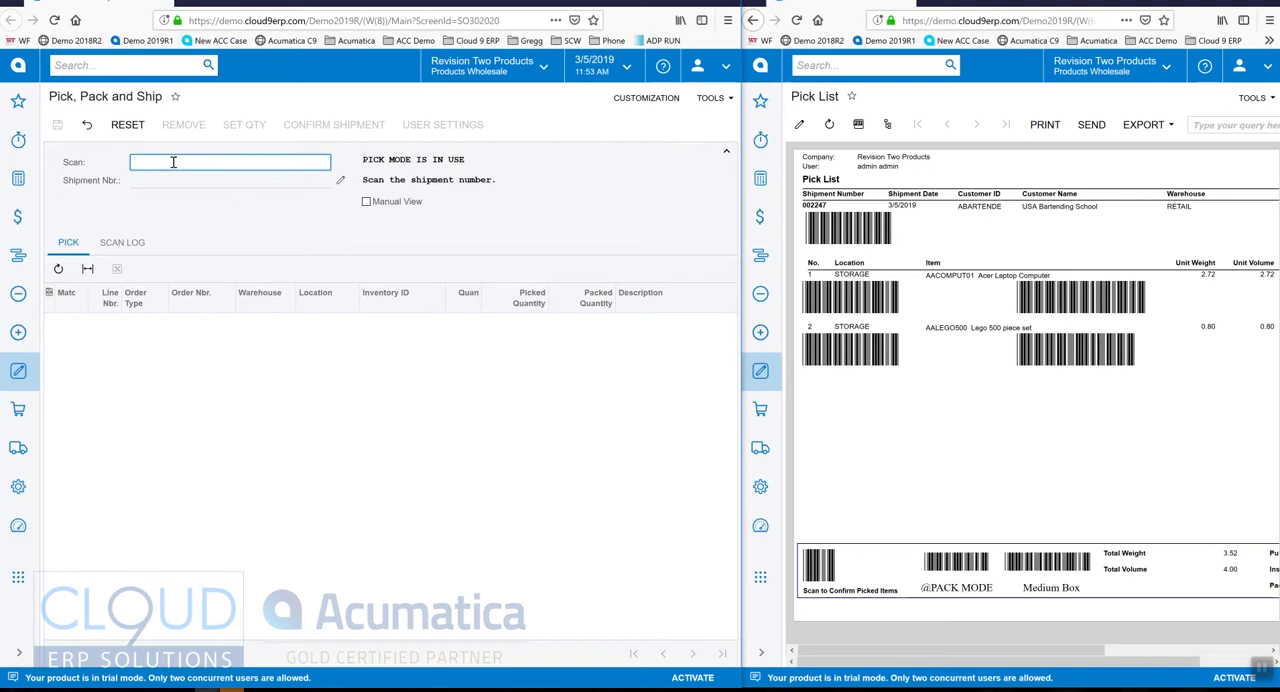
pyautogui.write('002247')
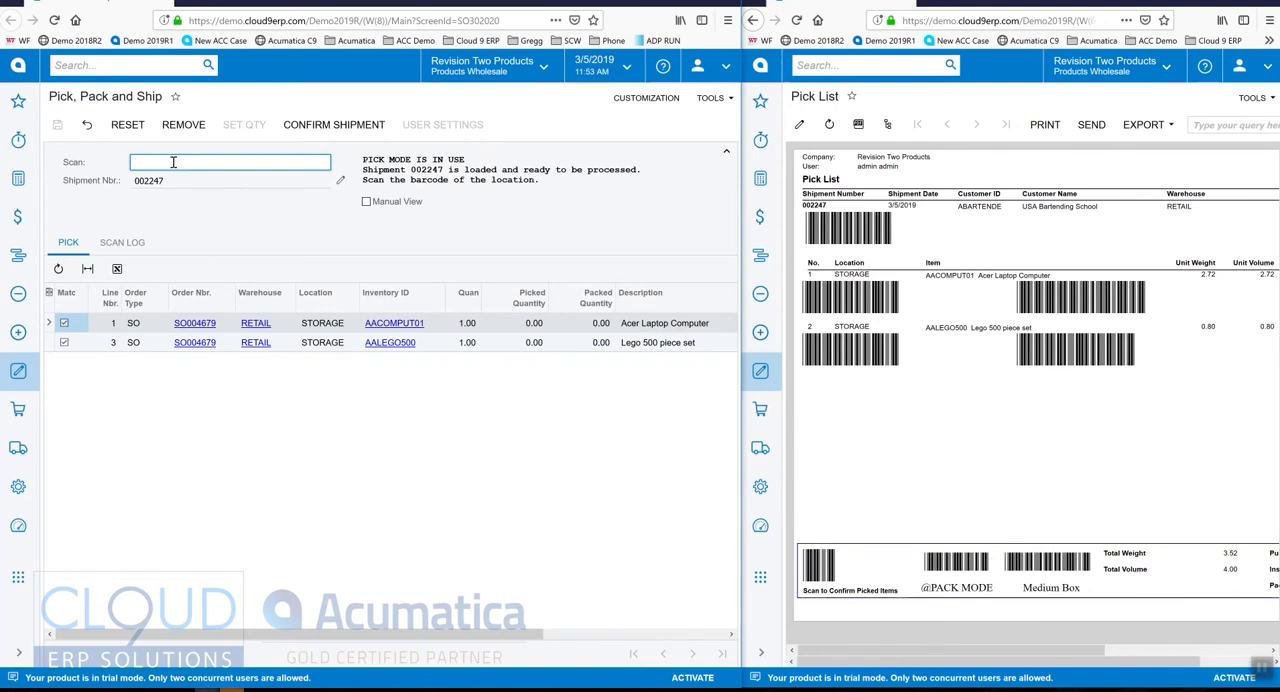
pyautogui.write('STORAGE')
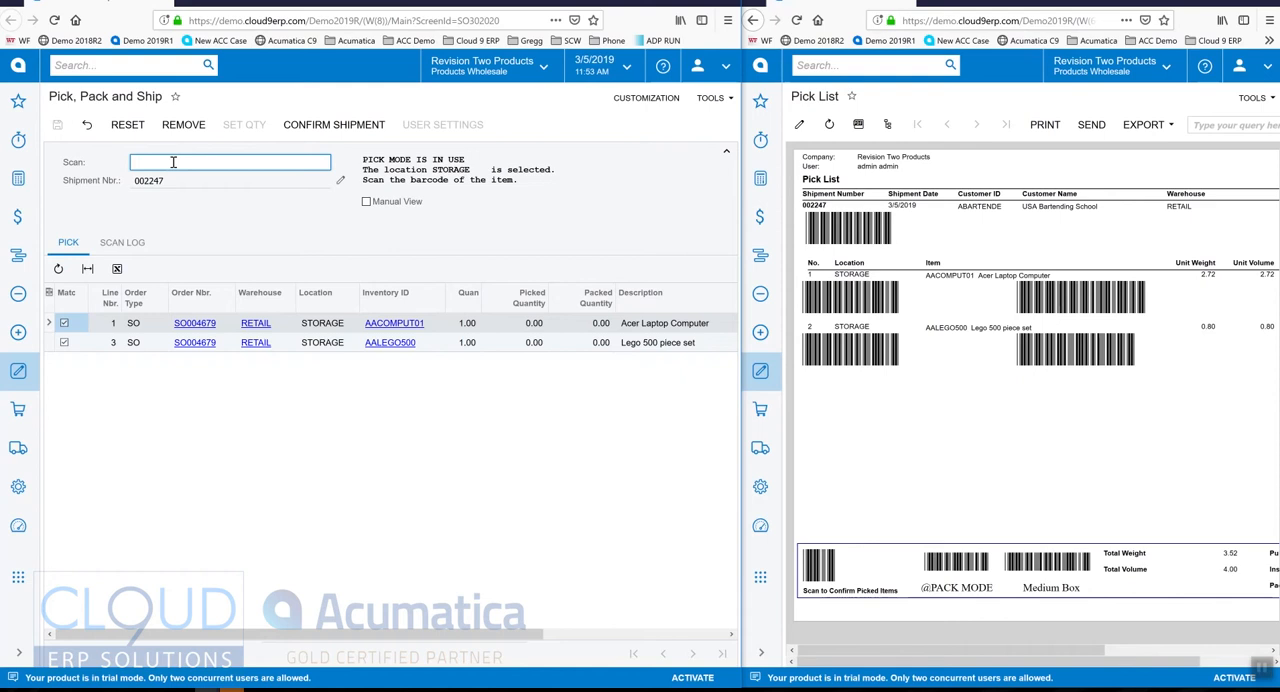
pyautogui.write('1')
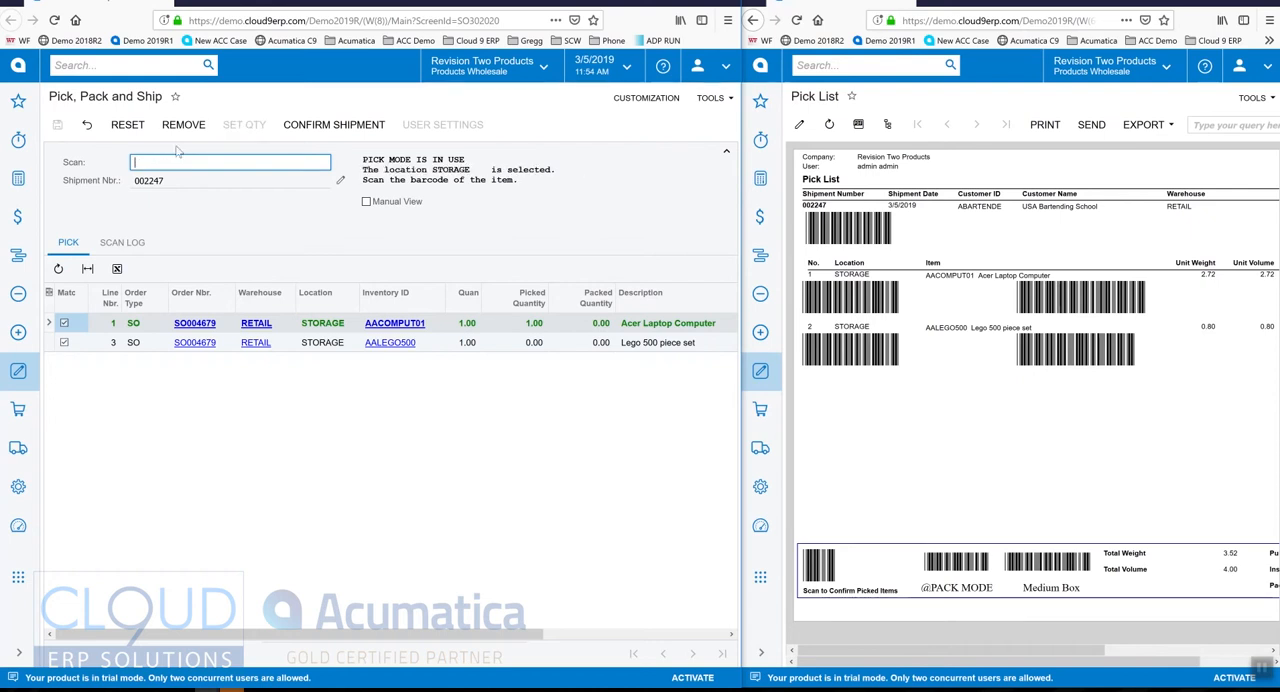
pyautogui.write('10')
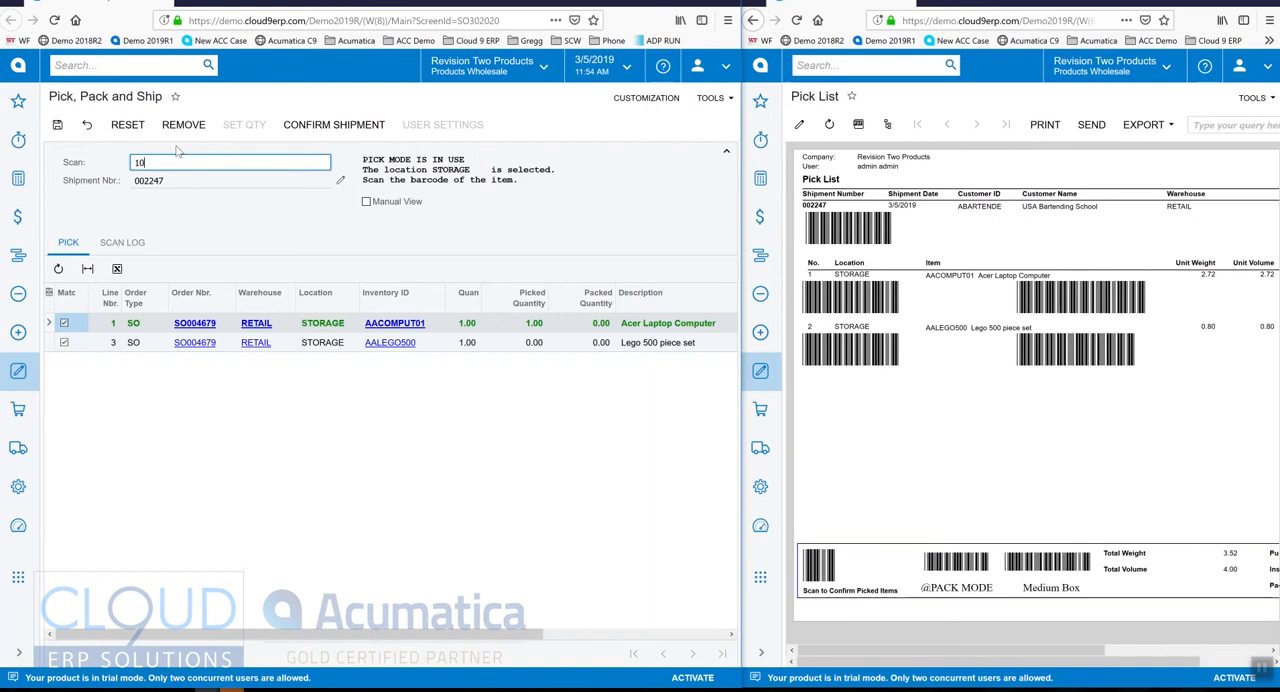
pyautogui.press('Enter')
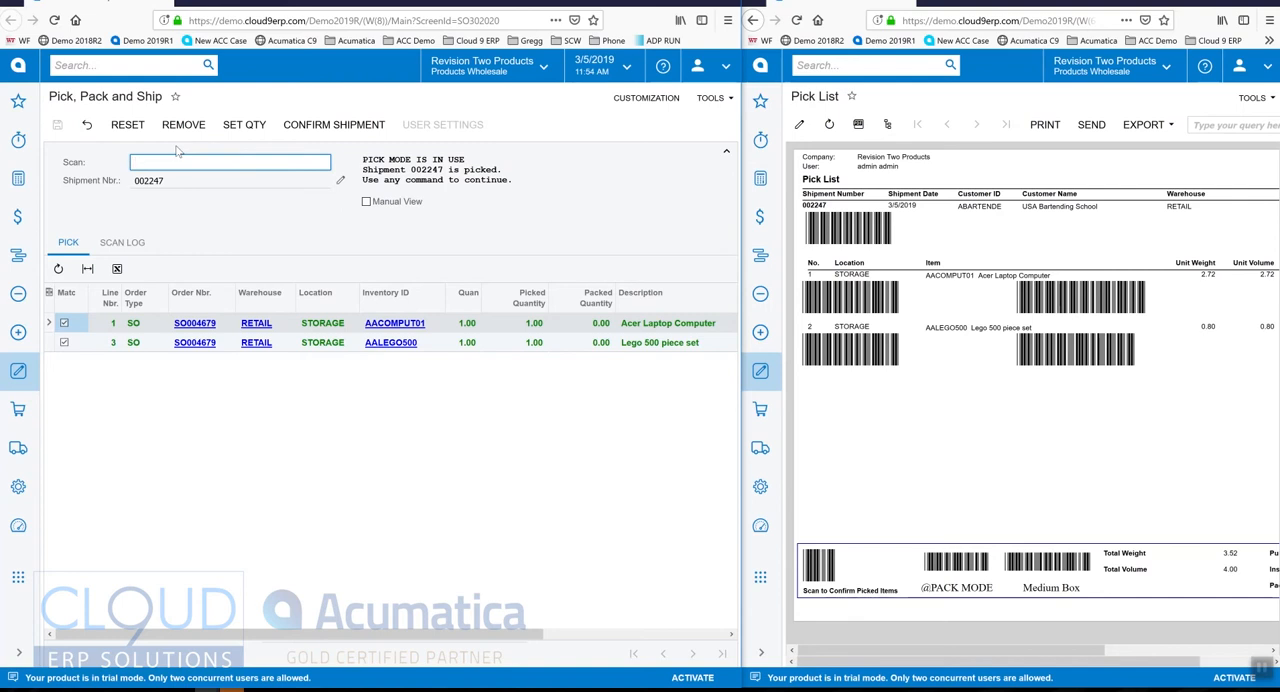
pyautogui.write('@')
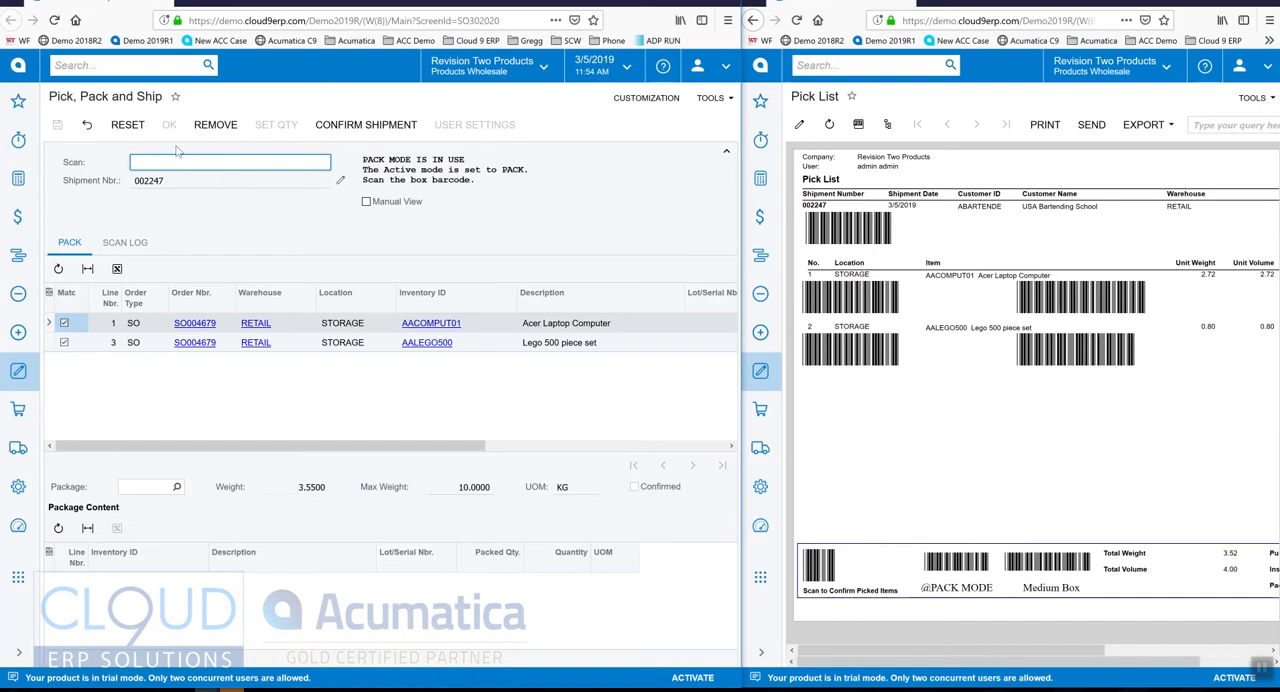
# Pack the items into a SMALL box, confirm the package, then confirm shipment 002247
pyautogui.click(216, 124)
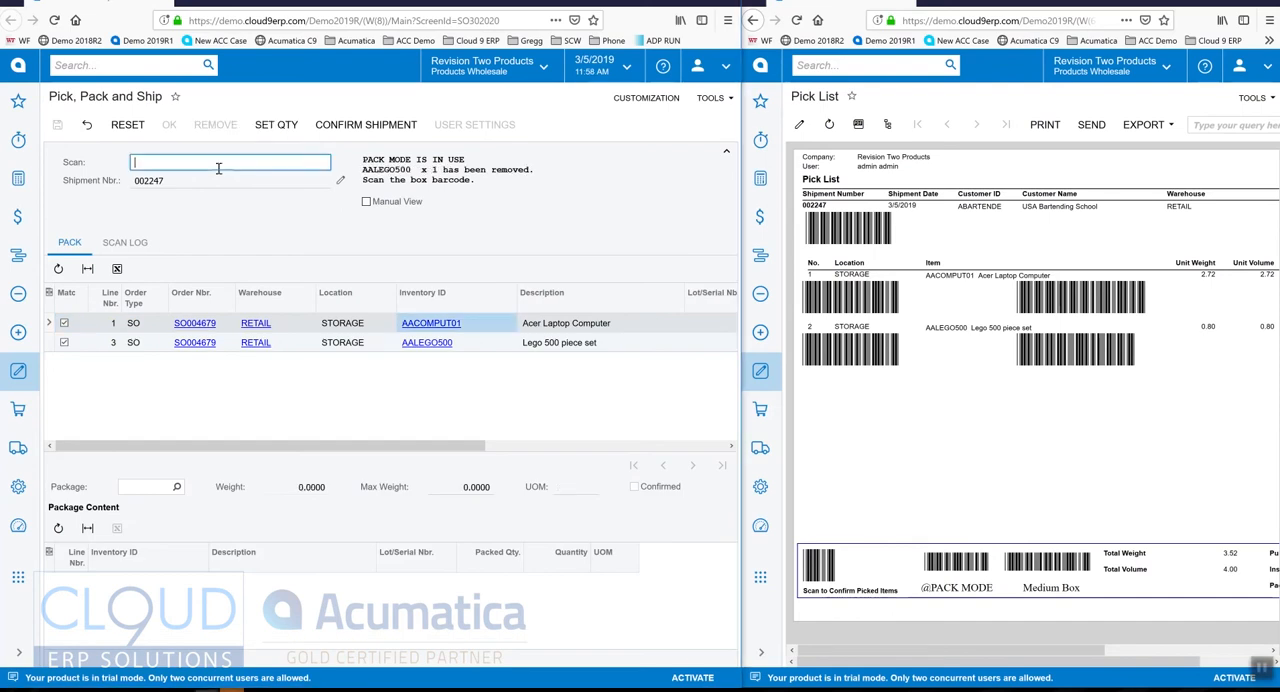
pyautogui.write('SMALL')
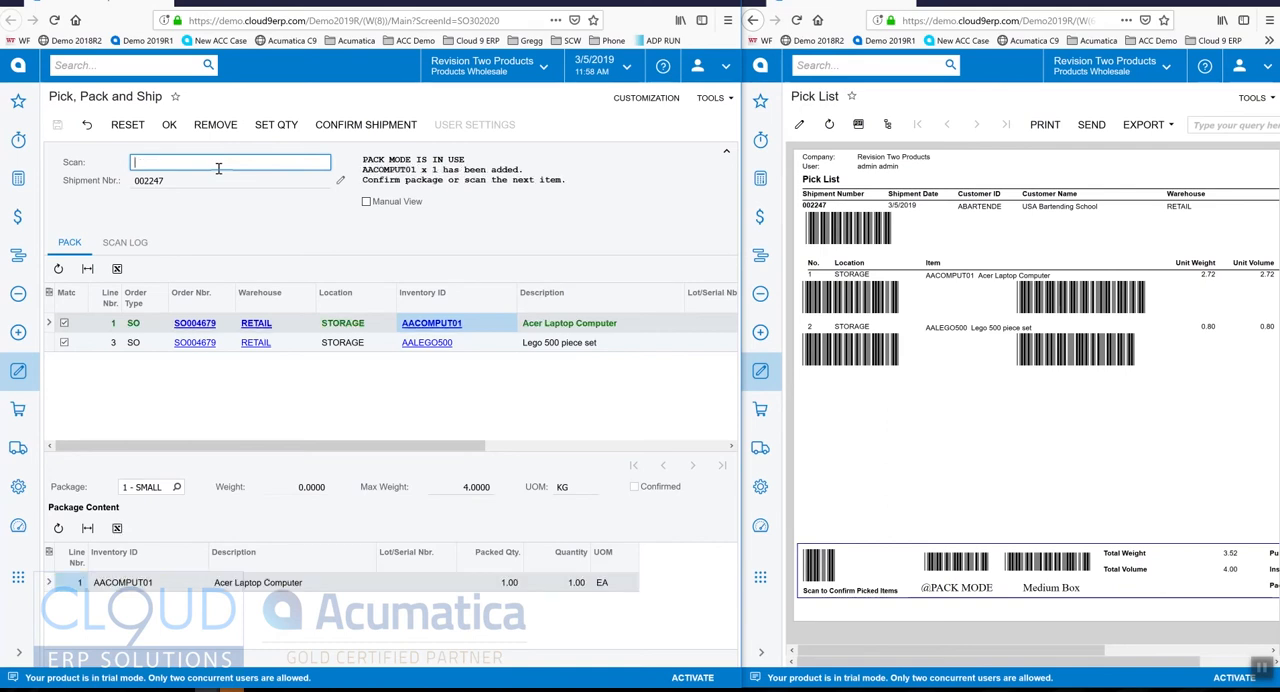
pyautogui.write('1002')
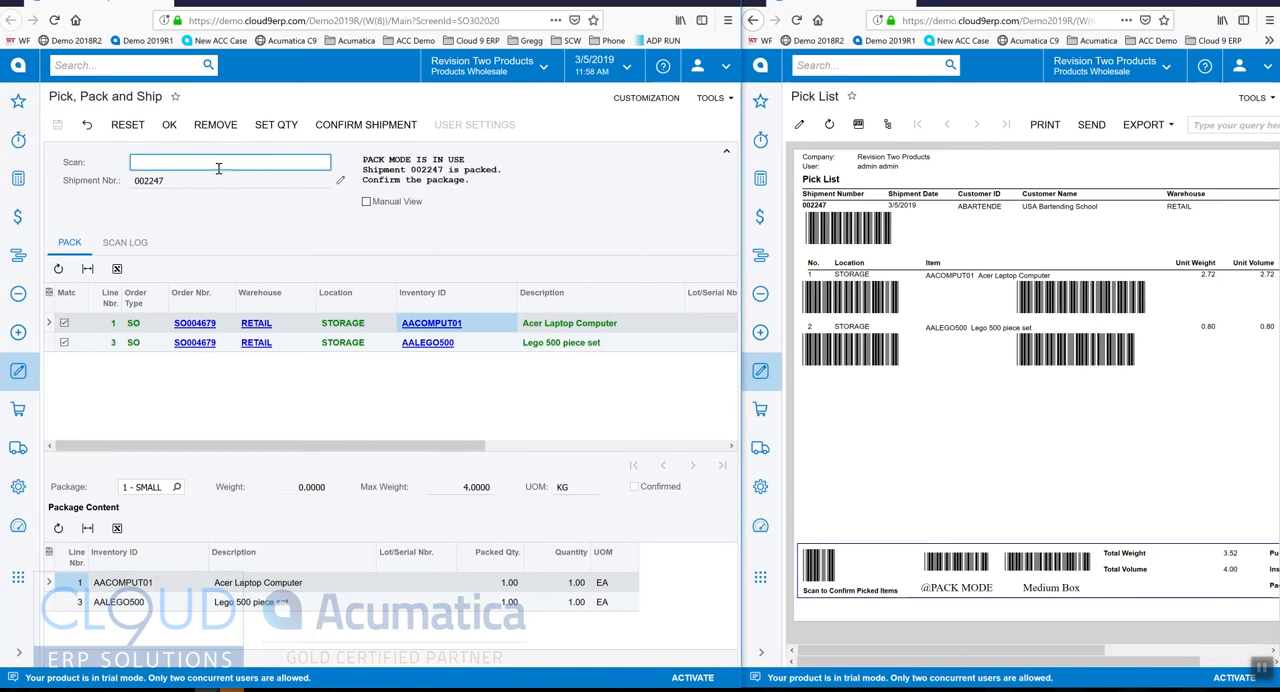
pyautogui.click(364, 124)
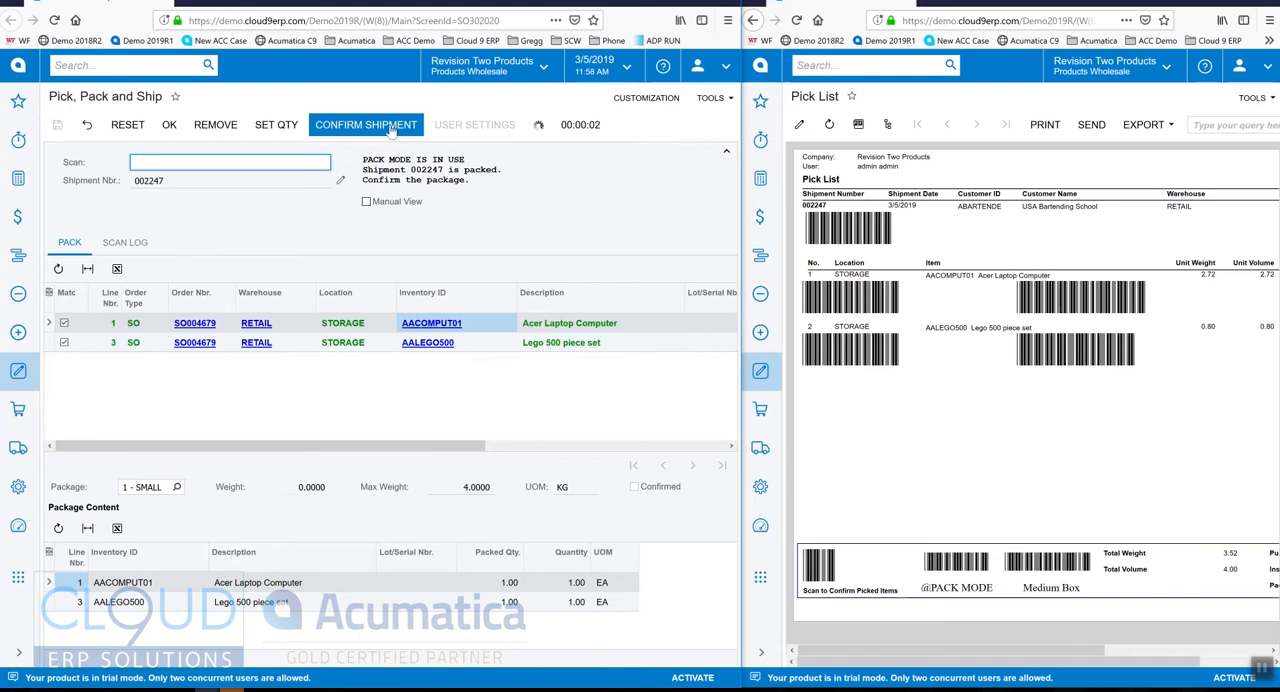
pyautogui.click(364, 124)
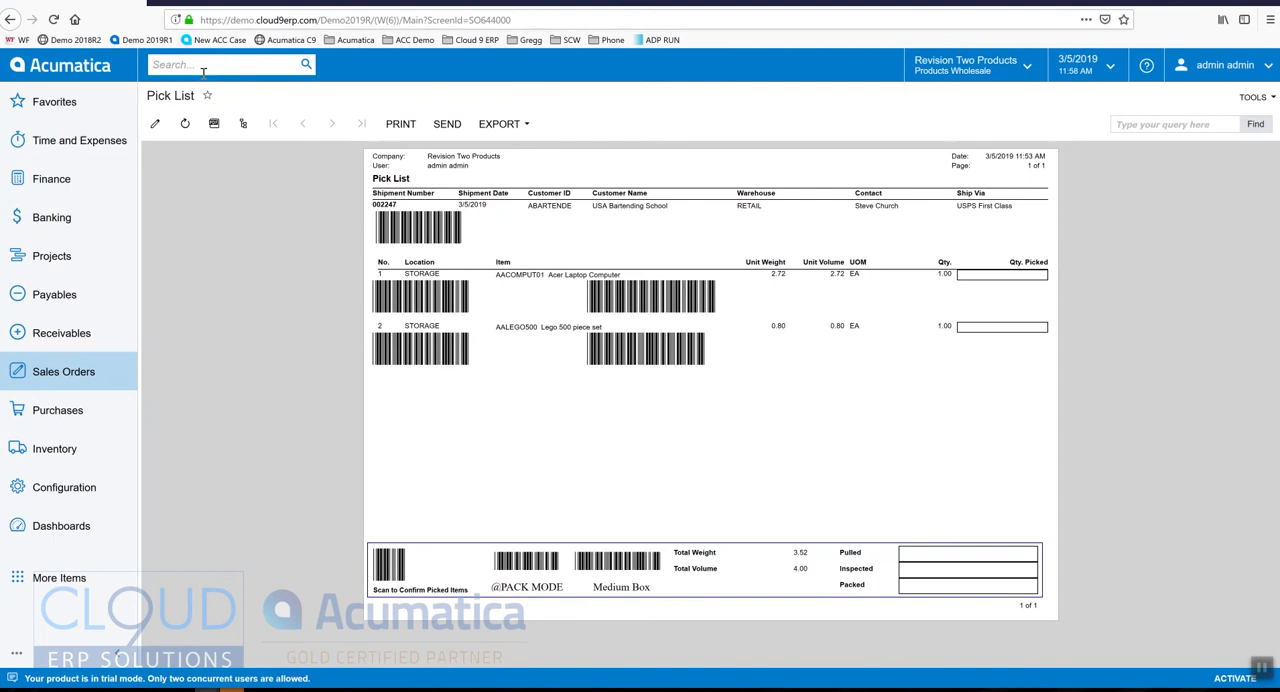
# Find confirmed shipment 002247 and view its Packages, showing the small box
pyautogui.write('002247')
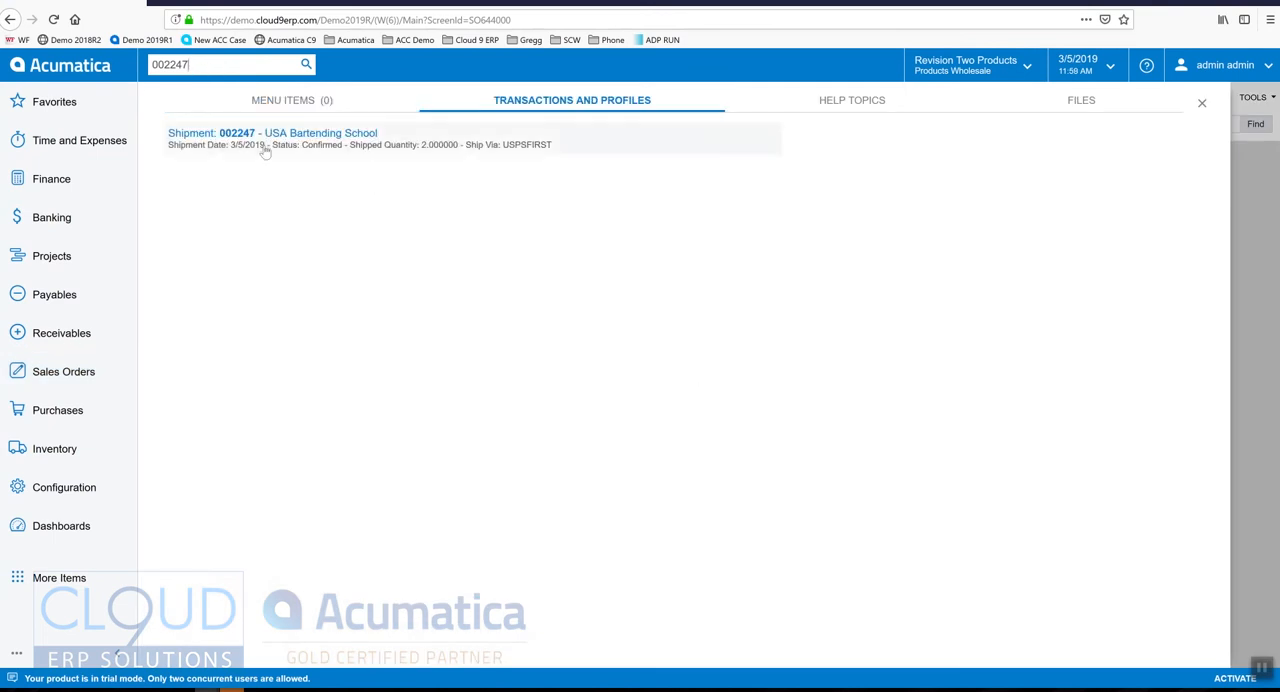
pyautogui.click(236, 132)
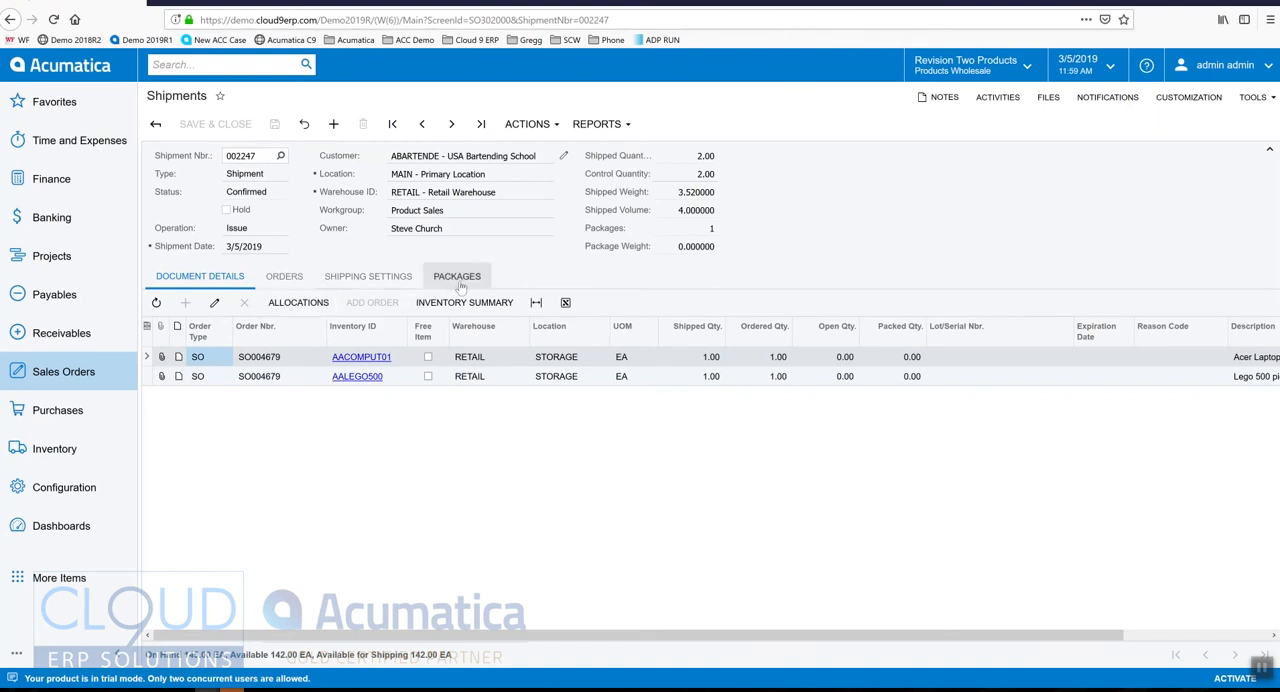
pyautogui.click(456, 276)
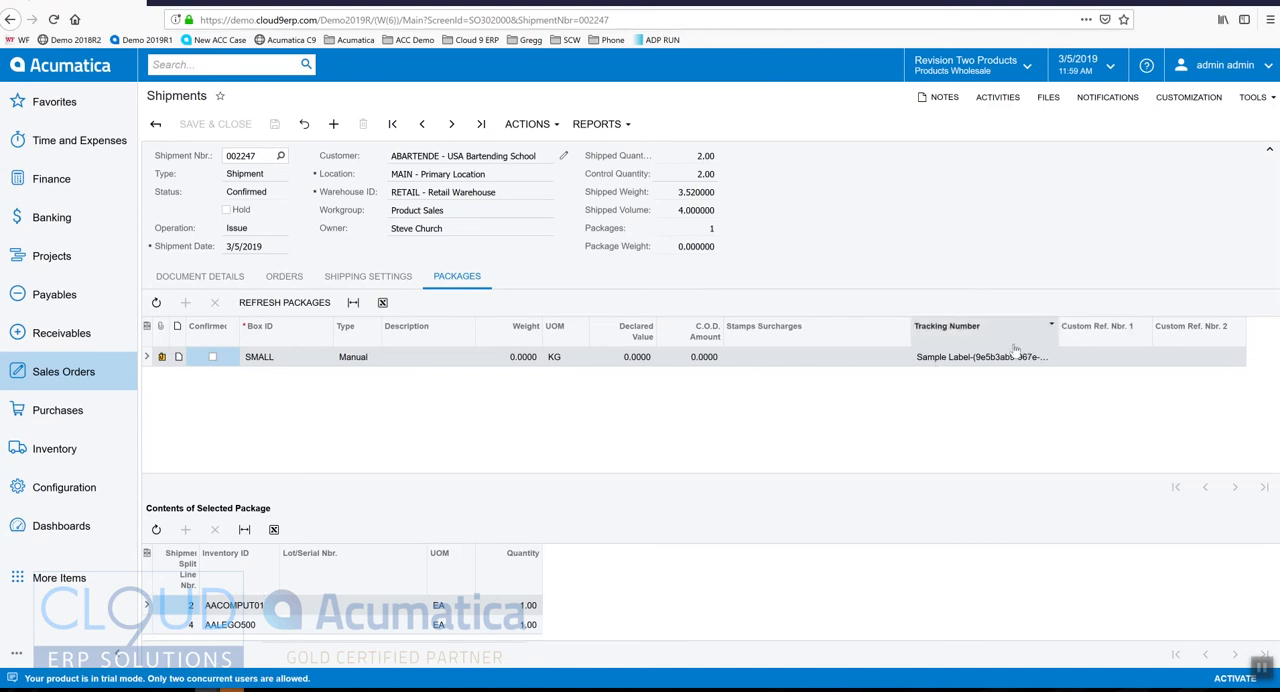
pyautogui.click(982, 356)
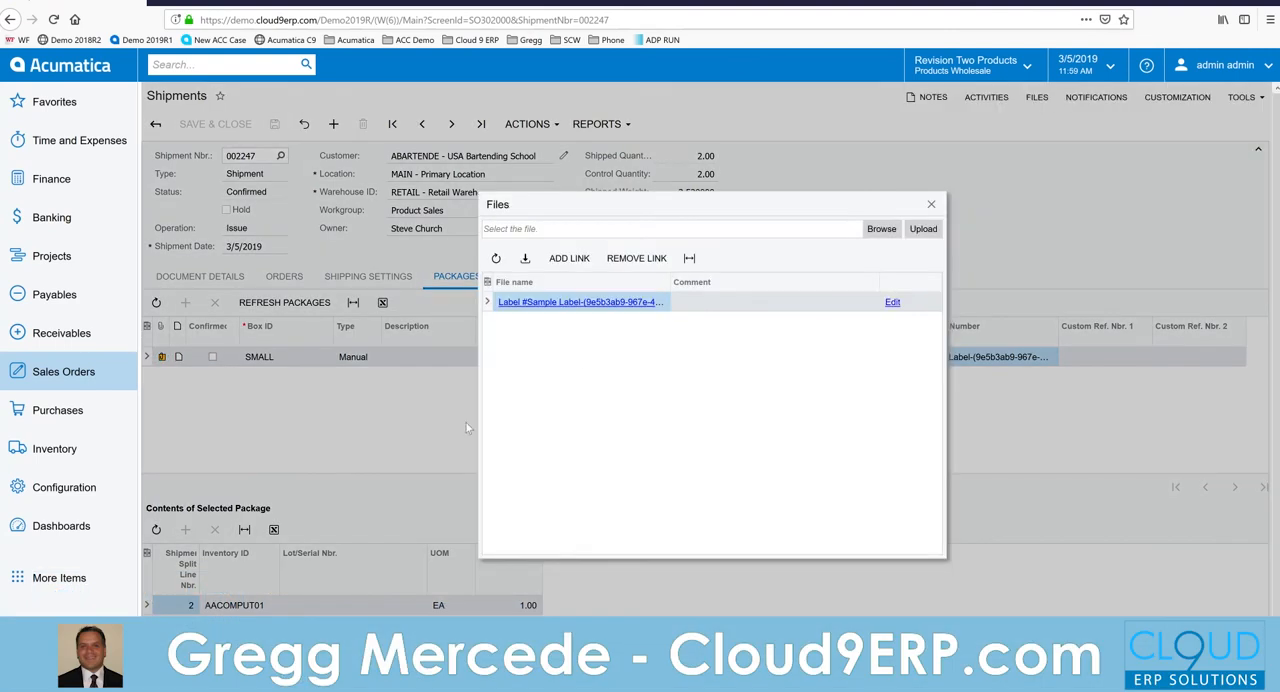
pyautogui.click(580, 302)
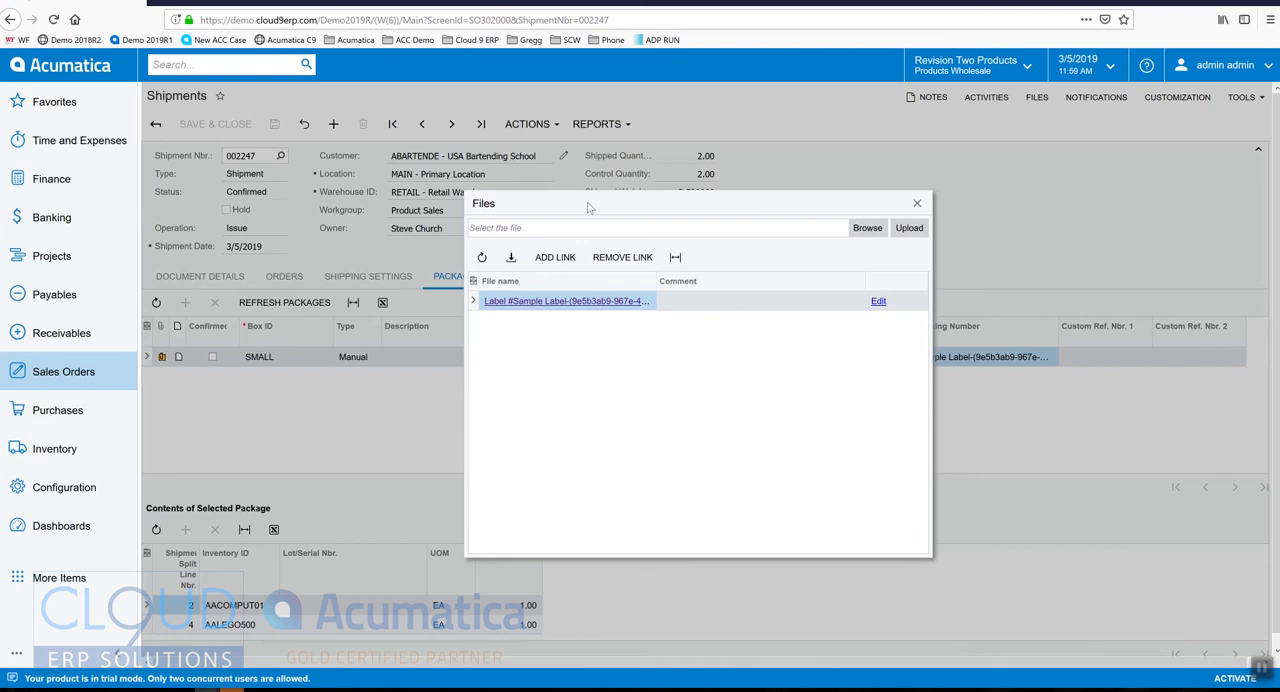
pyautogui.click(916, 204)
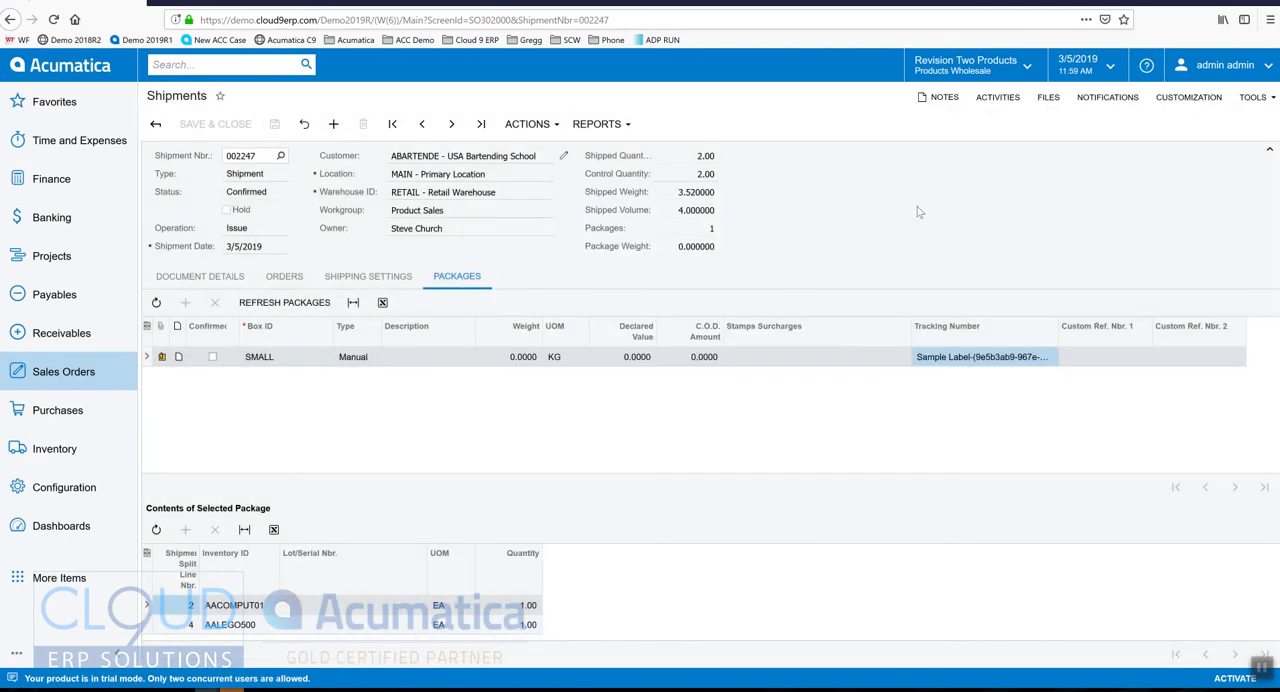
pyautogui.moveTo(552, 242)
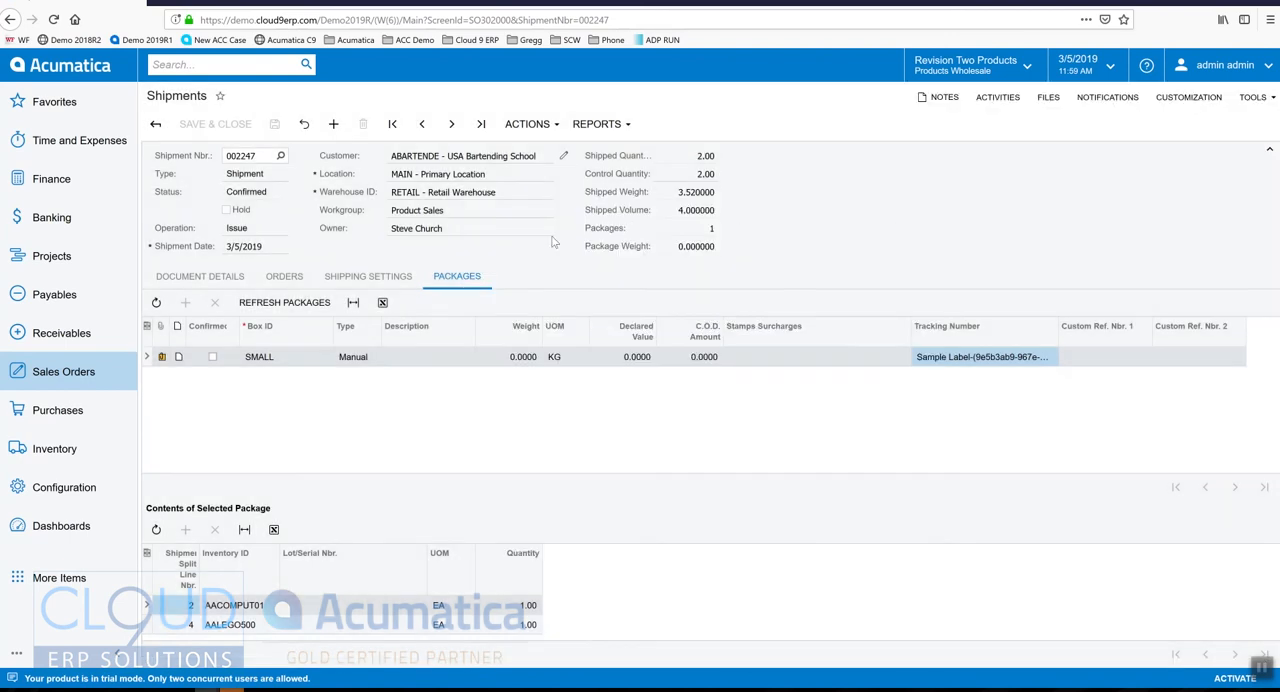